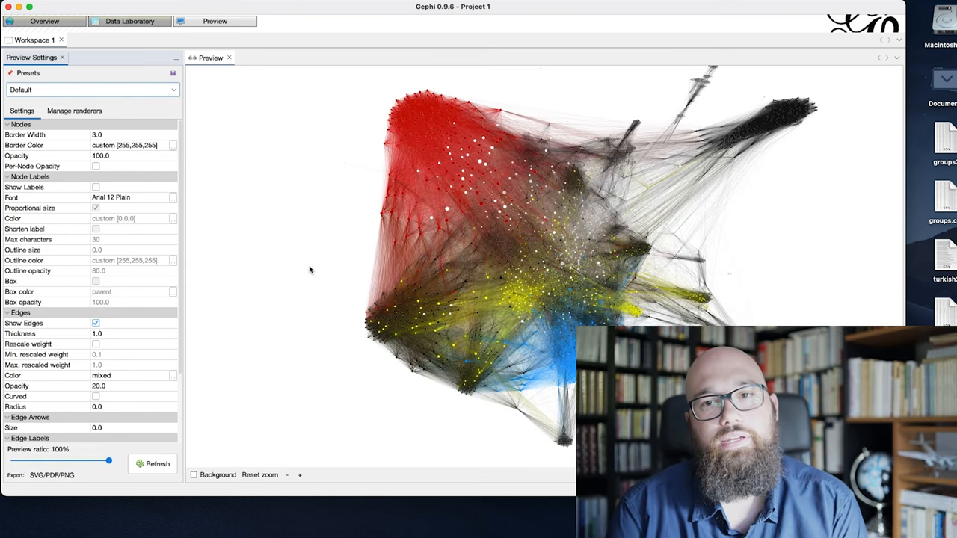
# Make node borders black at width 1.0 and refresh the preview
pyautogui.click(171, 145)
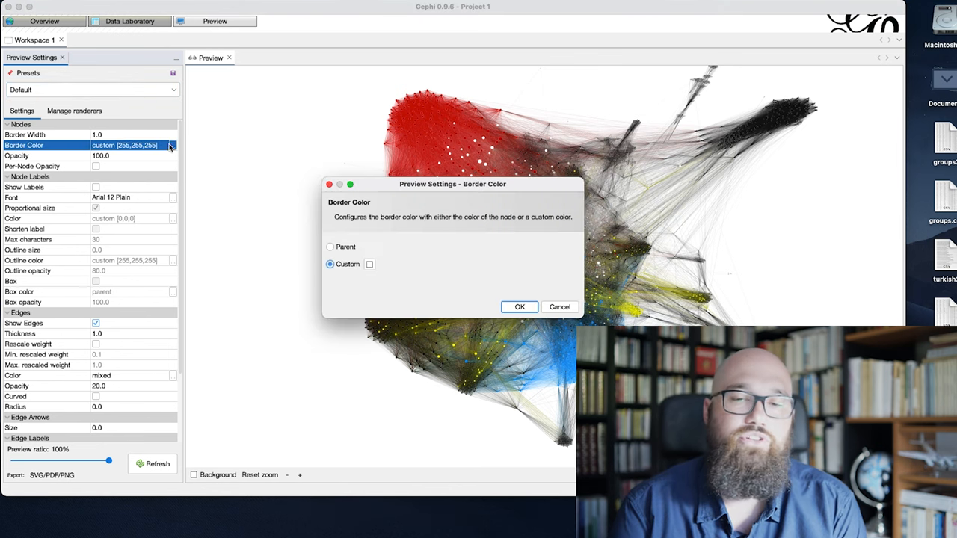
pyautogui.click(370, 264)
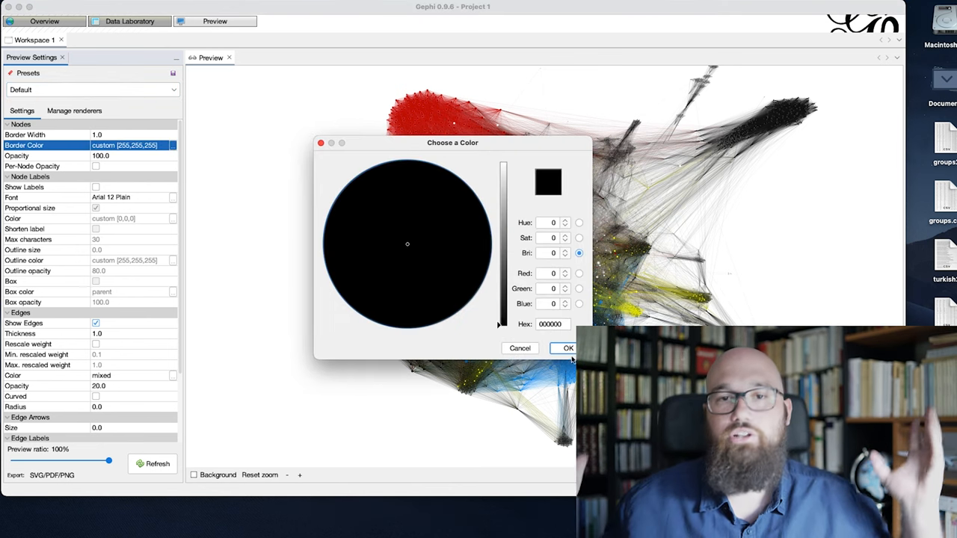
pyautogui.click(568, 348)
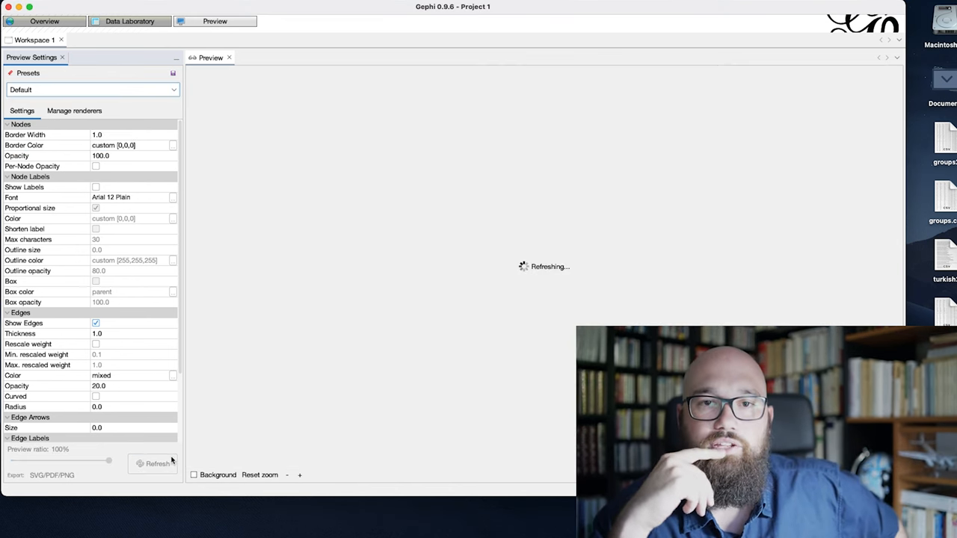
pyautogui.click(157, 464)
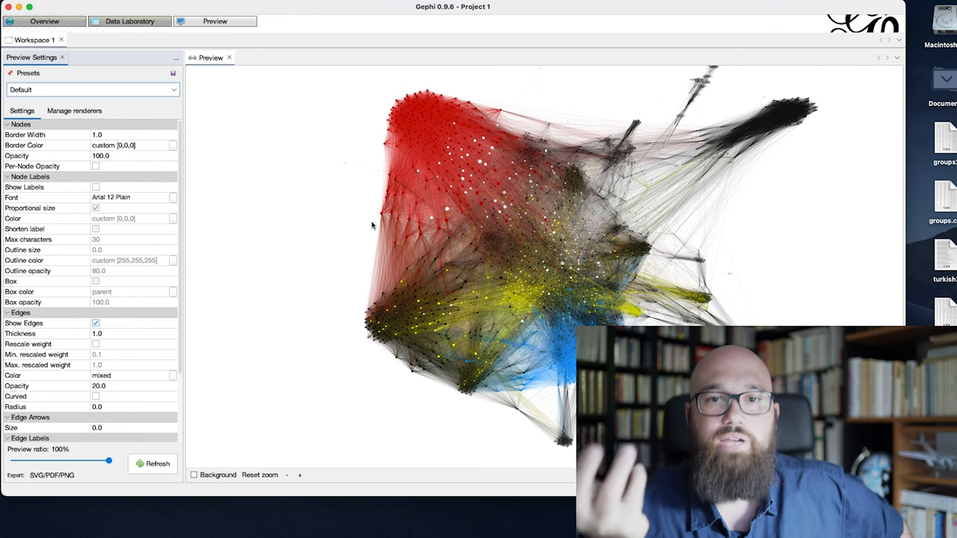
# Refresh the English subnetwork preview and export it as english.svg
pyautogui.click(158, 464)
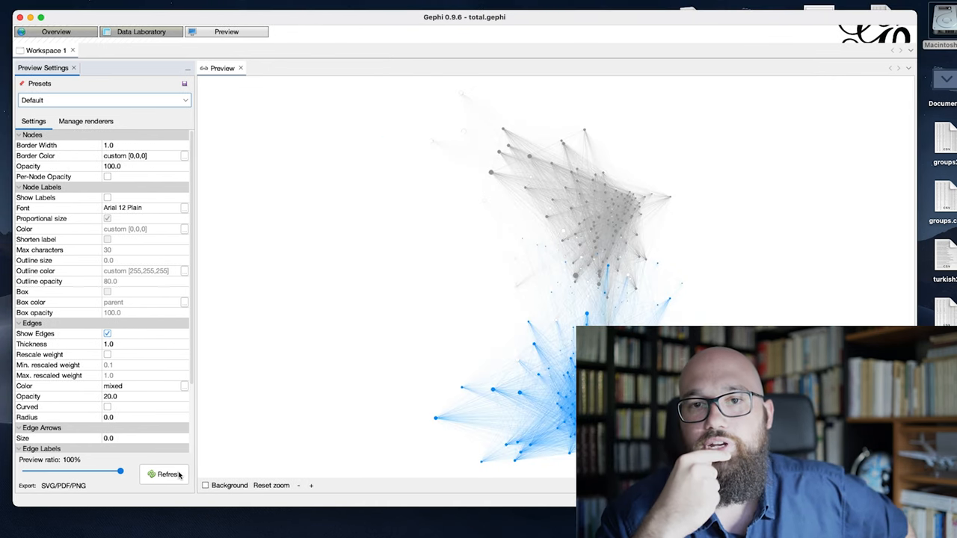
pyautogui.click(63, 486)
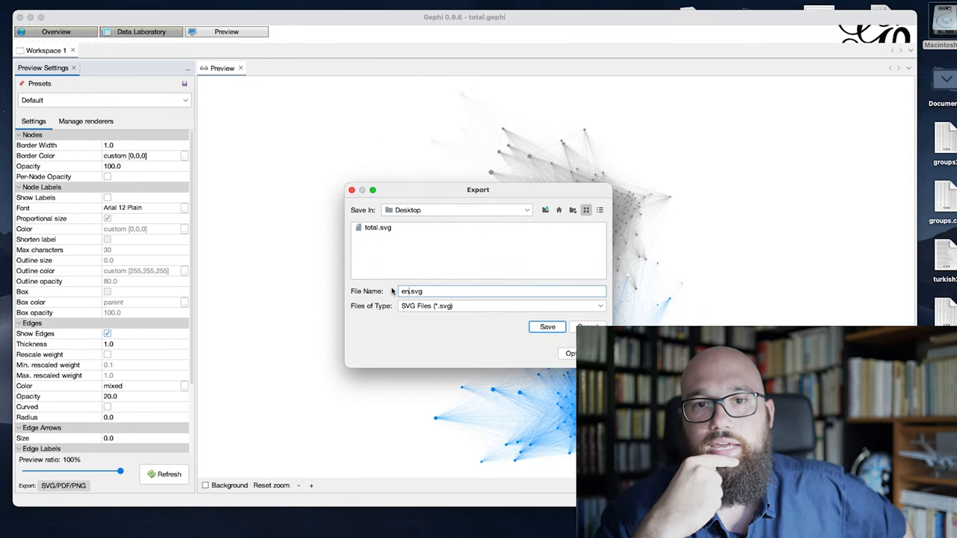
pyautogui.click(547, 326)
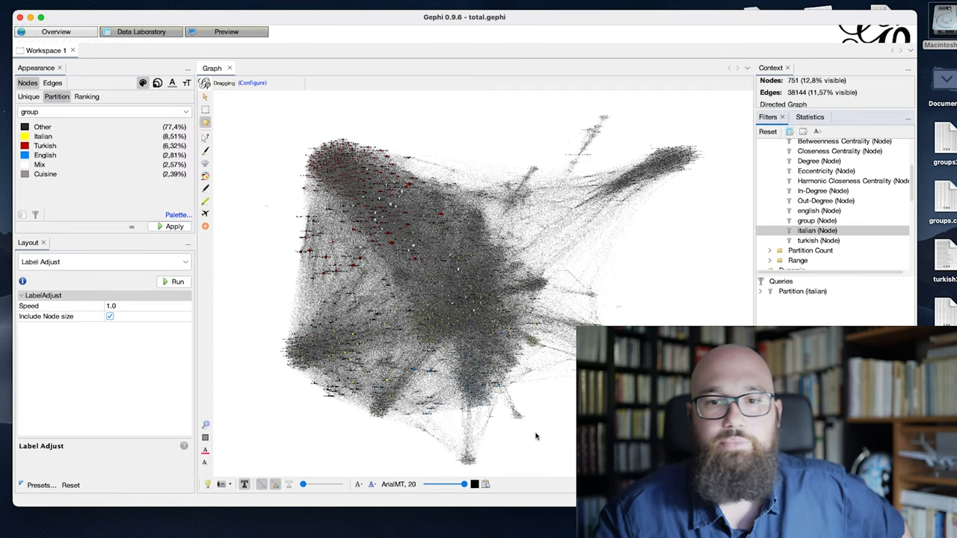
# Preview the Italian subnetwork and export it as an SVG file
pyautogui.click(226, 32)
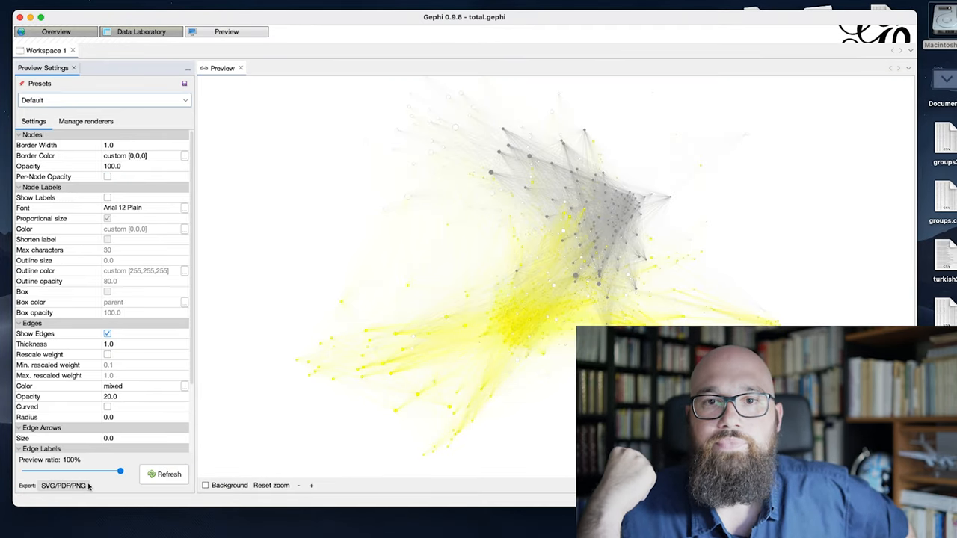
pyautogui.click(63, 486)
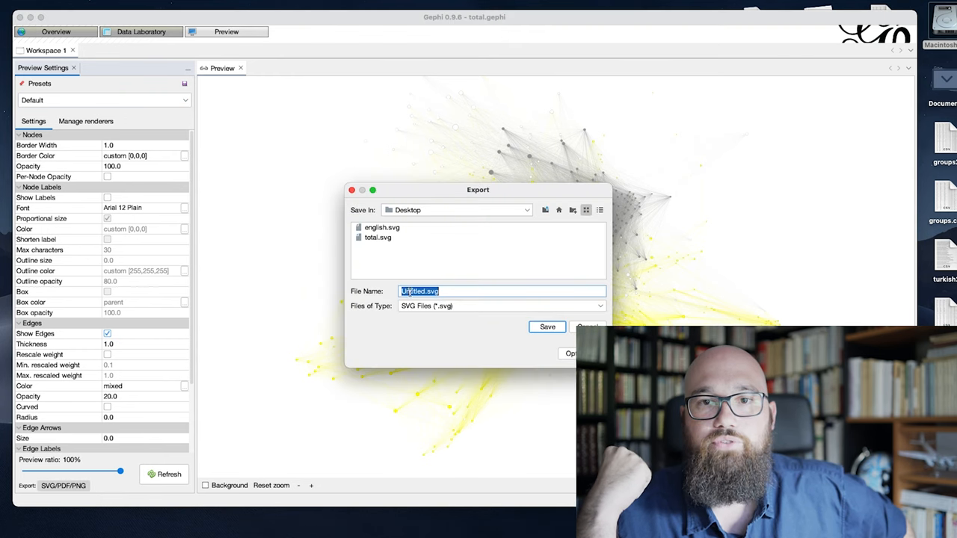
pyautogui.click(547, 327)
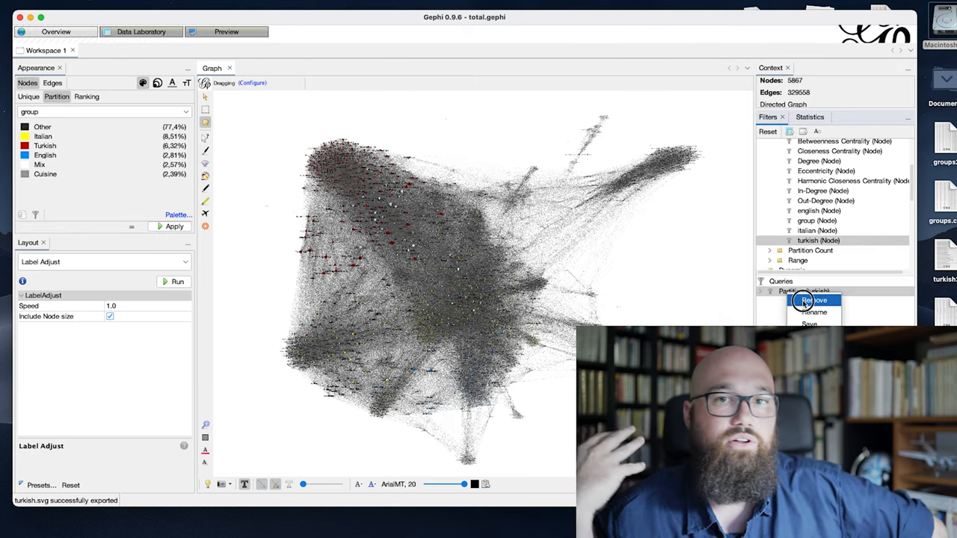
# Remove the Turkish partition filter and preview the full network with dark grey [51,51,51] edges
pyautogui.click(816, 300)
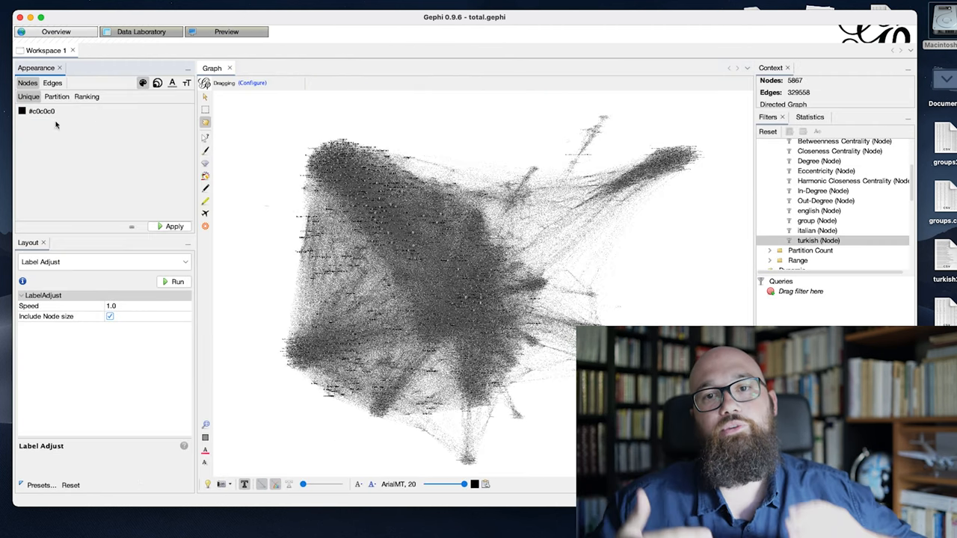
pyautogui.click(226, 32)
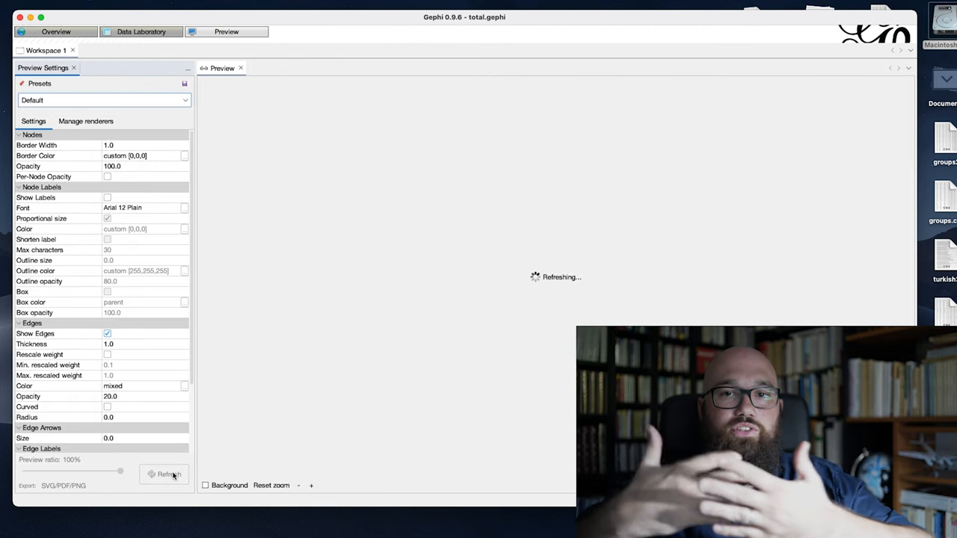
pyautogui.click(167, 474)
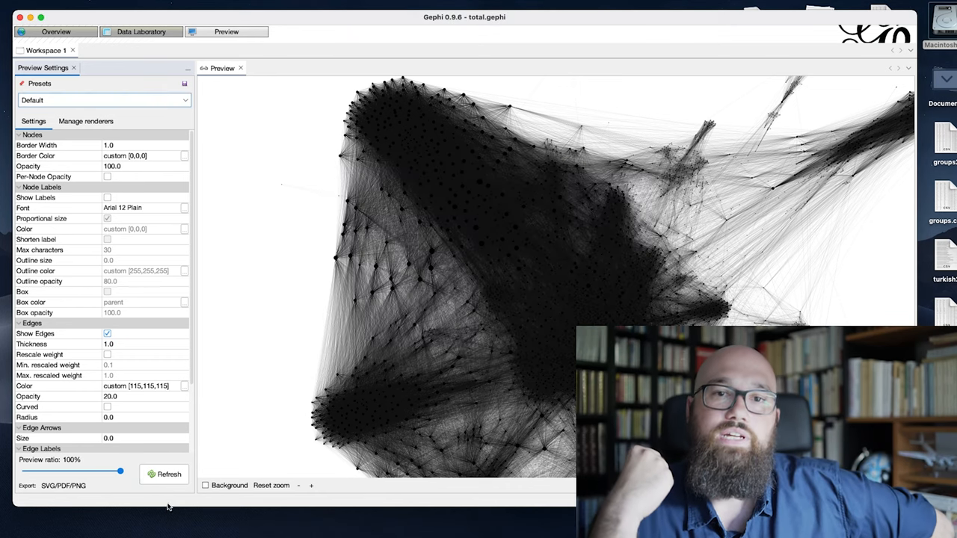
pyautogui.click(168, 474)
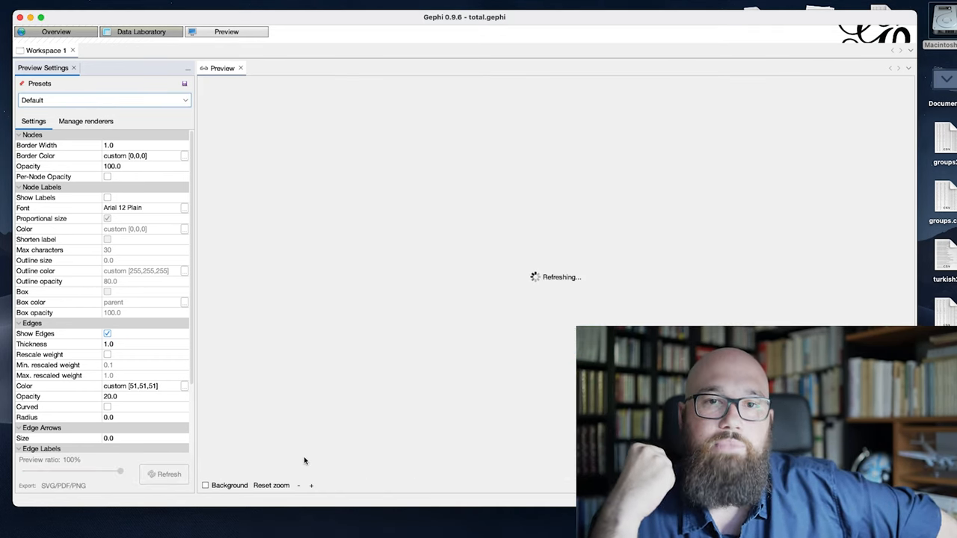
pyautogui.click(63, 485)
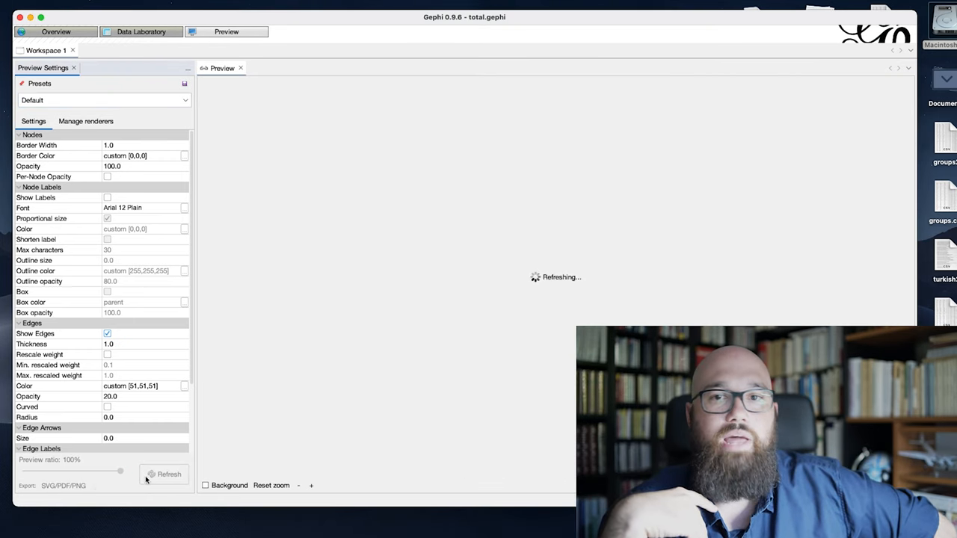
pyautogui.click(165, 474)
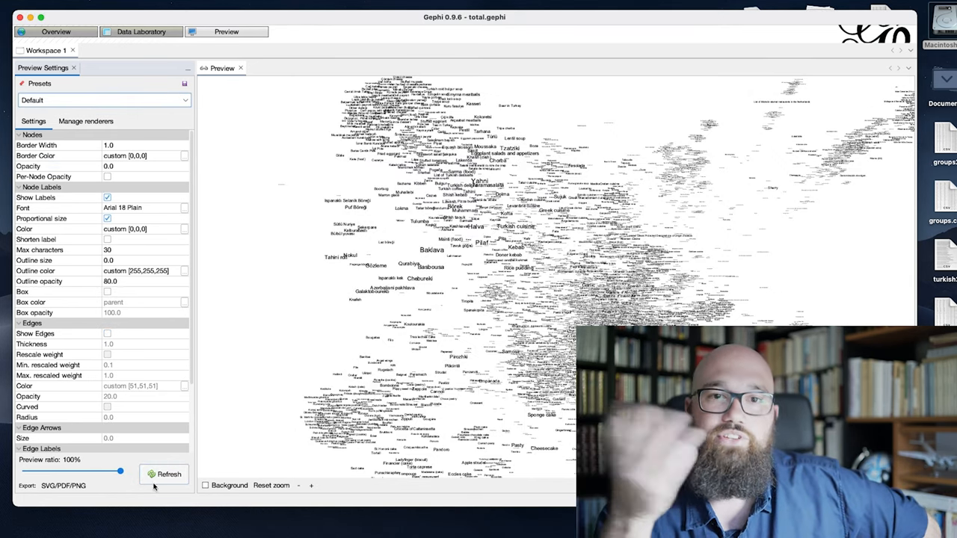
# Refresh the preview to show Arial 18 labels with transparent nodes and no edges
pyautogui.click(164, 474)
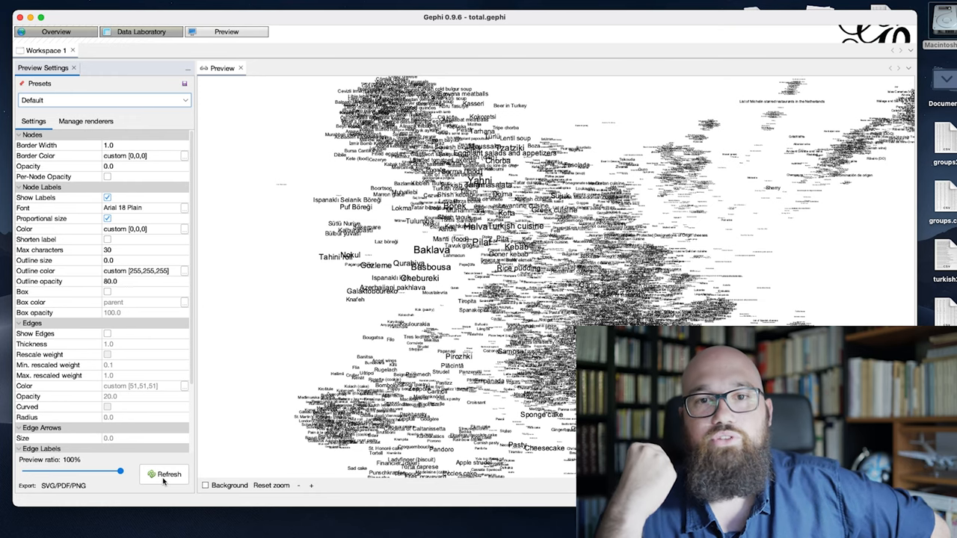
pyautogui.click(56, 31)
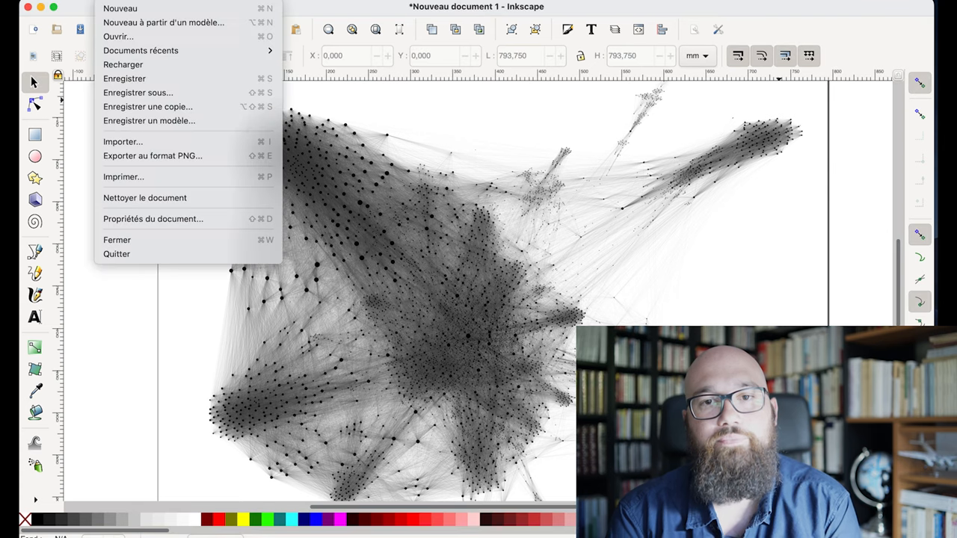
# Import and embed the English subnetwork PNG, then export layers.svg as PNG
pyautogui.click(123, 142)
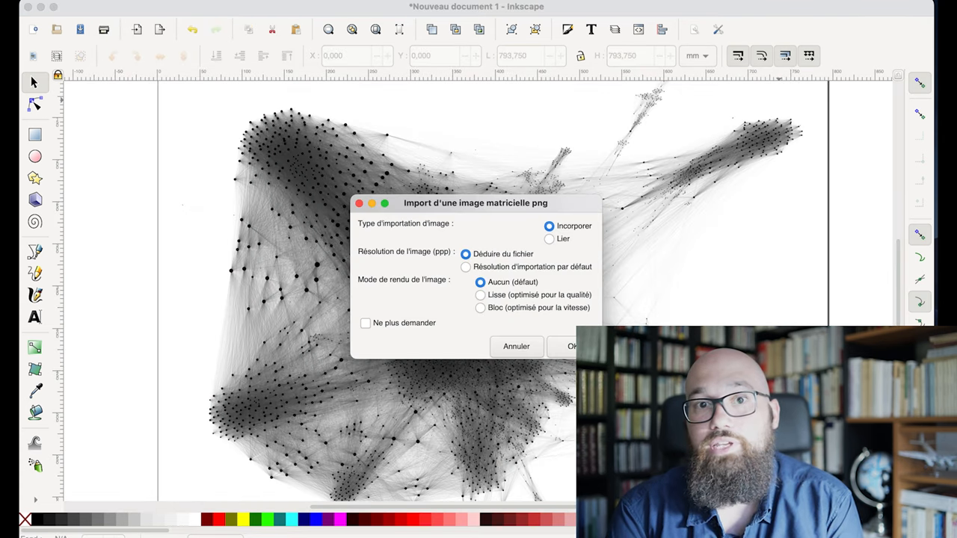
pyautogui.click(573, 347)
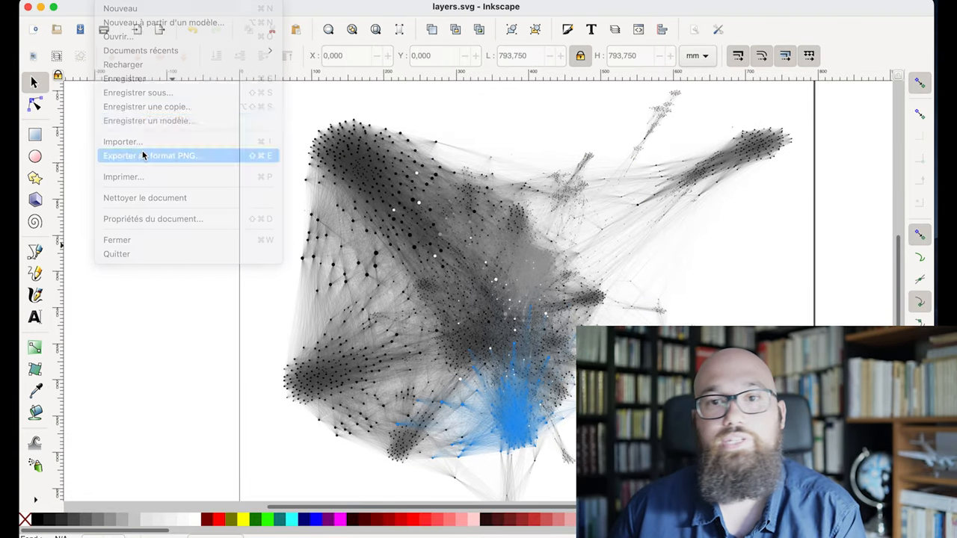
pyautogui.click(151, 155)
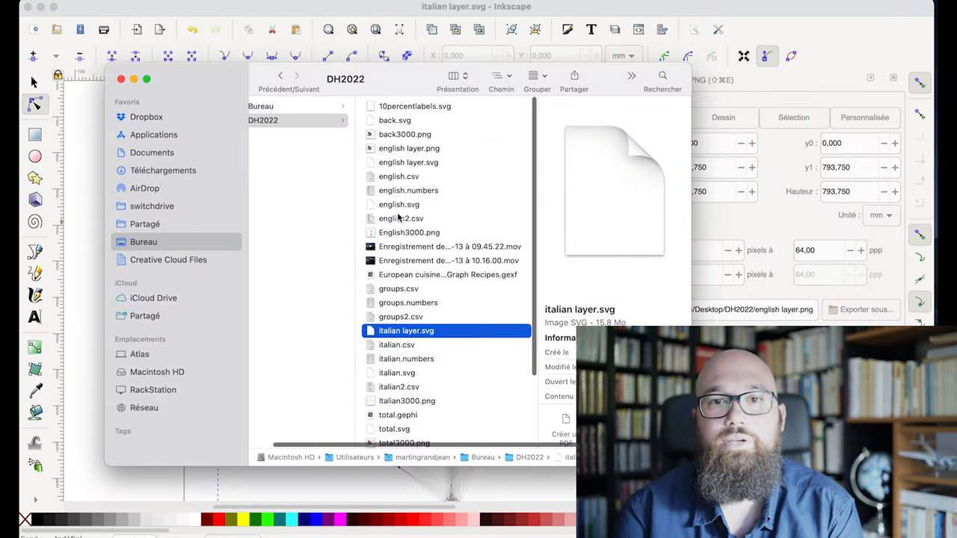
# Open the layer file from DH2022 and embed the red Turkish subnetwork PNG
pyautogui.click(409, 148)
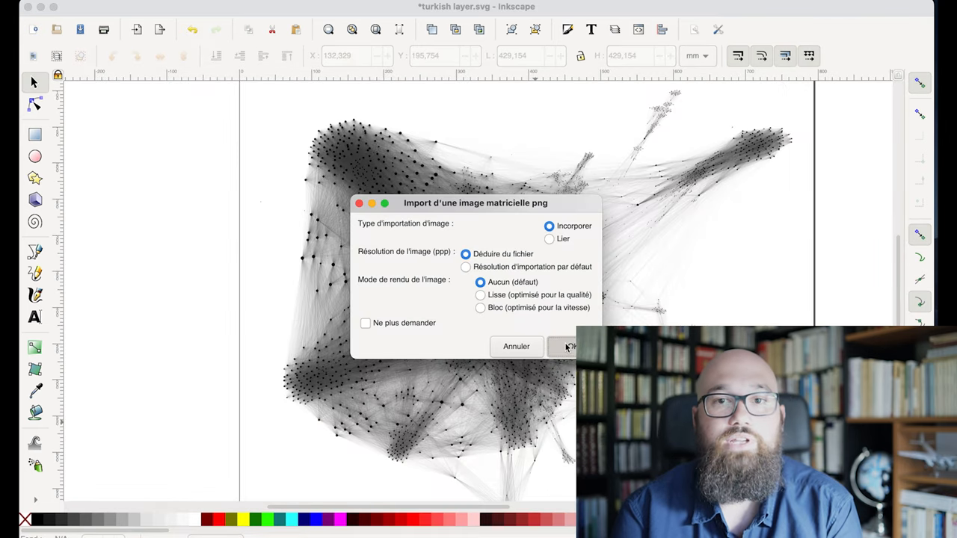
pyautogui.click(567, 346)
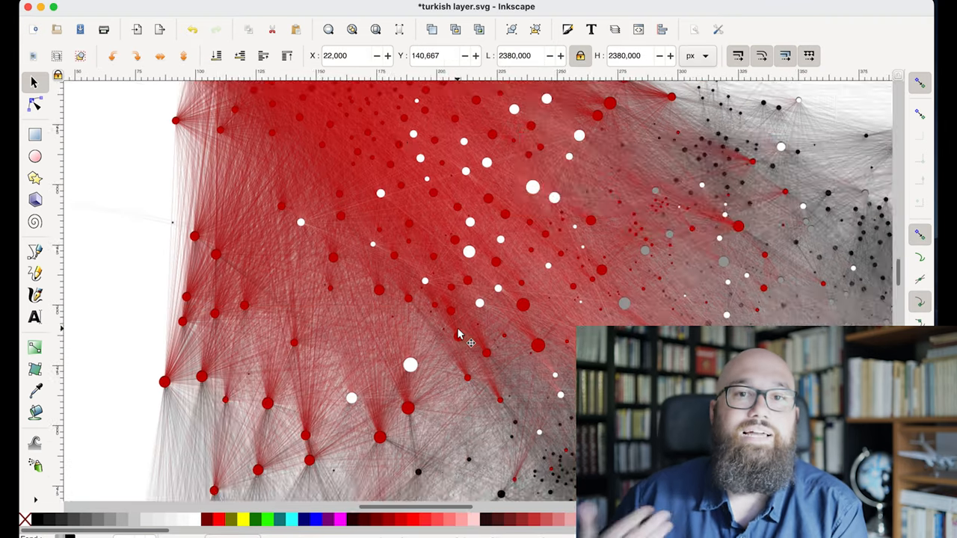